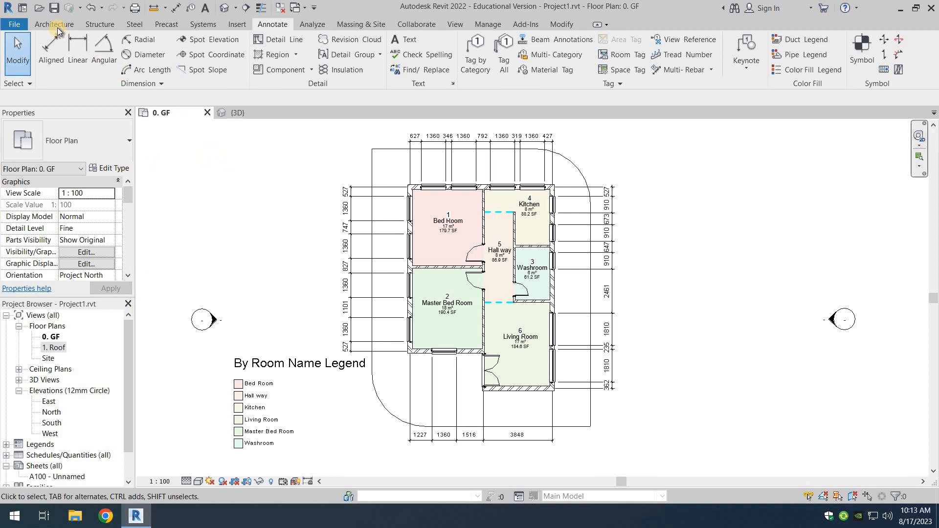
# Step: Start placing a loadable component from the Architecture tools to reach the tree types
pyautogui.click(53, 24)
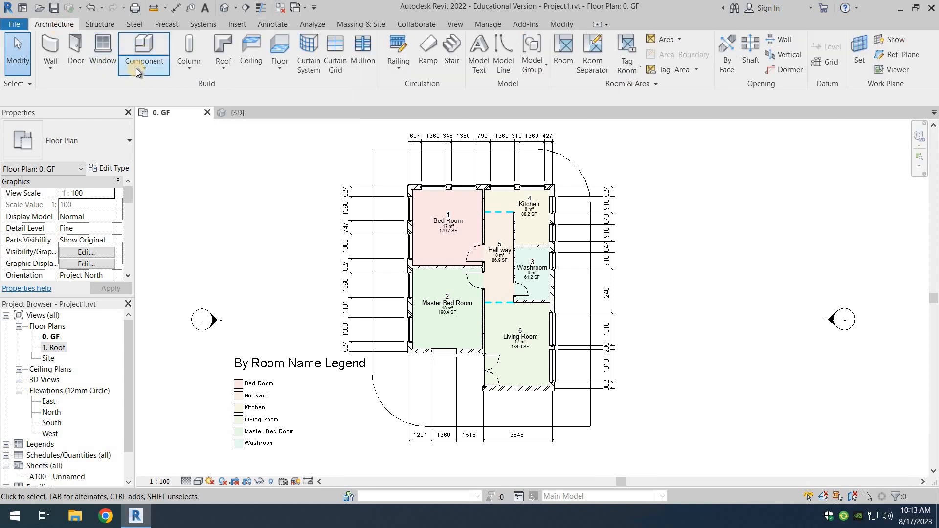
pyautogui.click(144, 60)
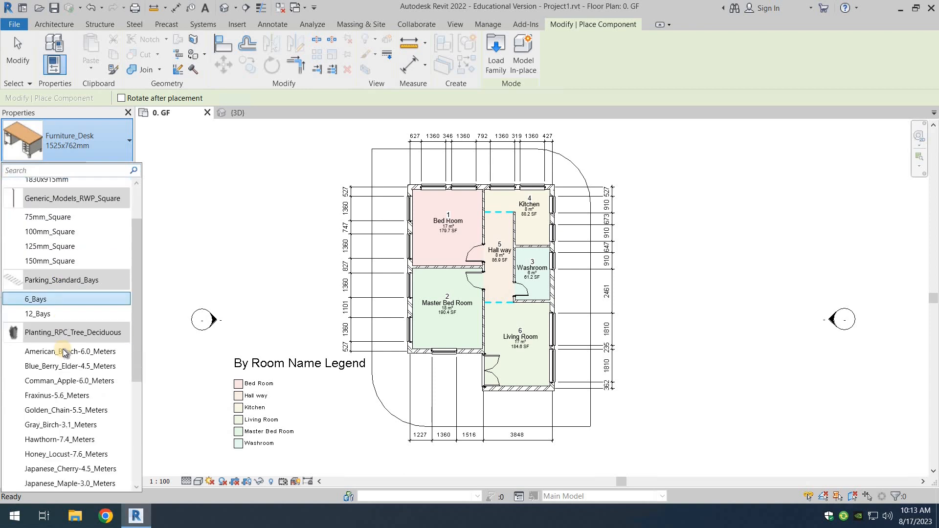
# Step: Place a Shumard Oak at the house's lower-left corner and two Fraxinus trees near the kitchen and living room
pyautogui.scroll(-3)
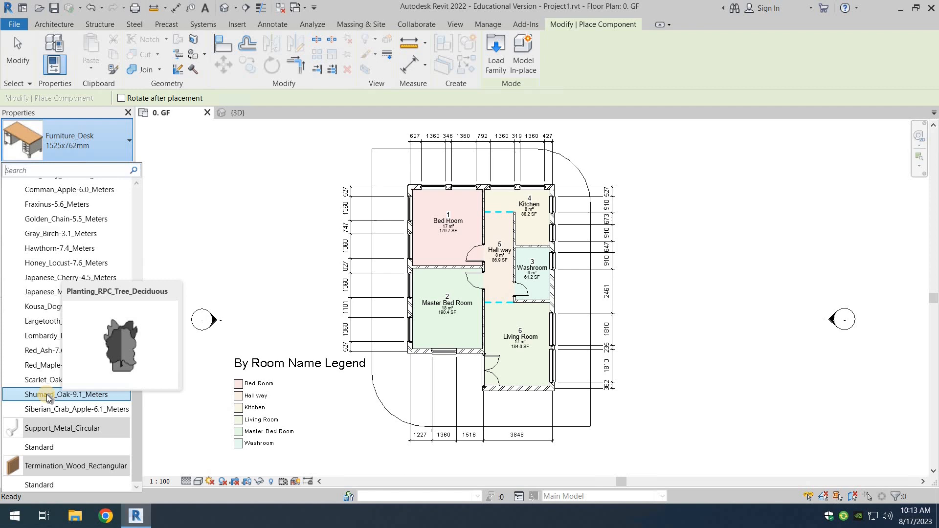
pyautogui.click(57, 395)
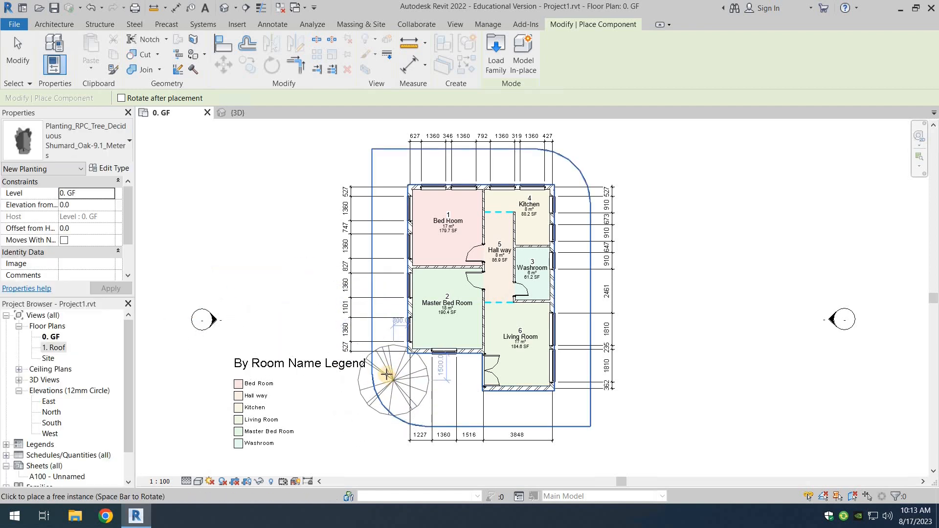
pyautogui.click(425, 407)
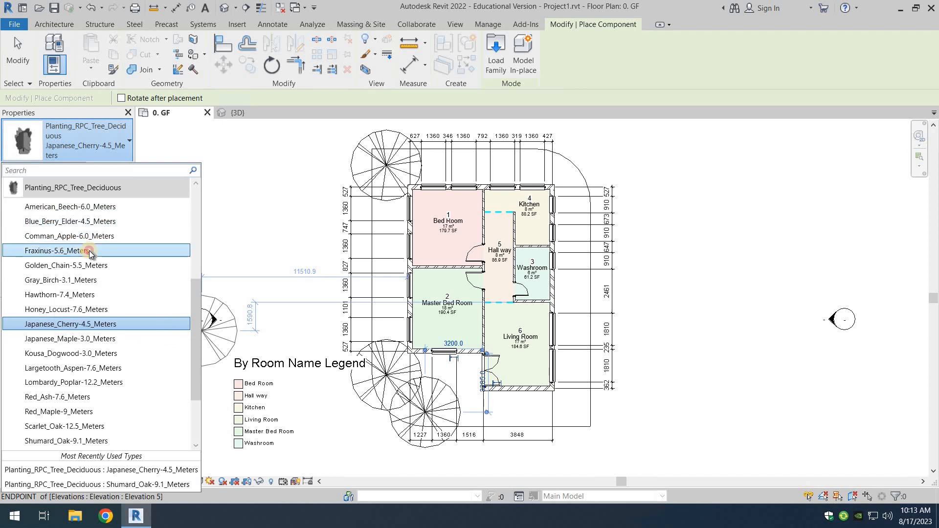
pyautogui.click(59, 251)
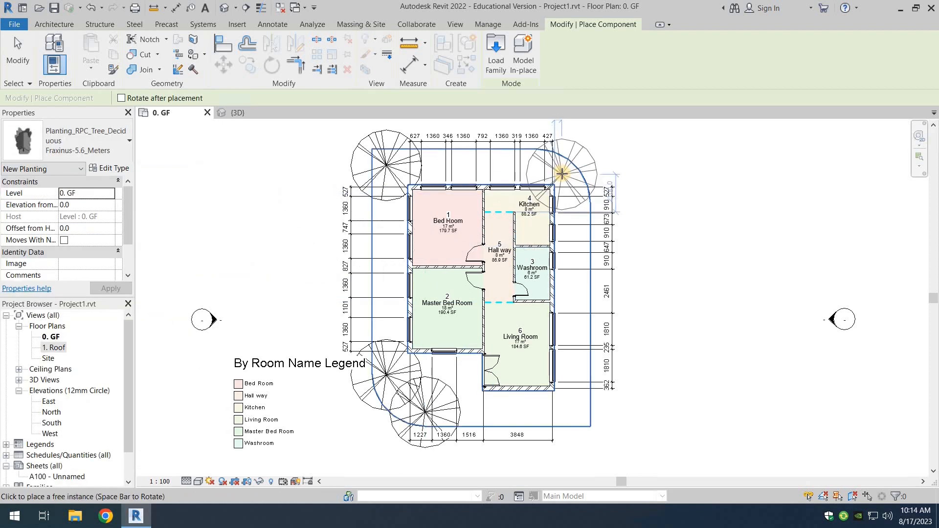
pyautogui.click(574, 202)
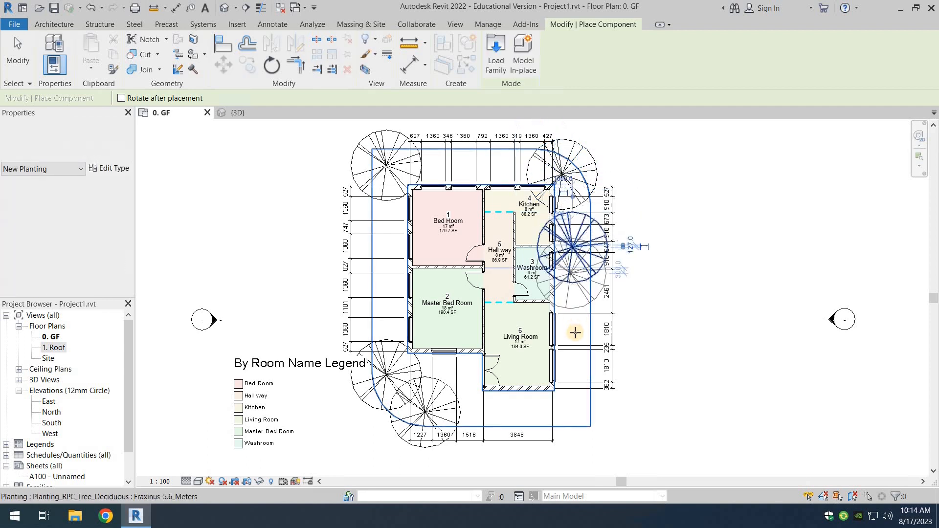
pyautogui.click(575, 333)
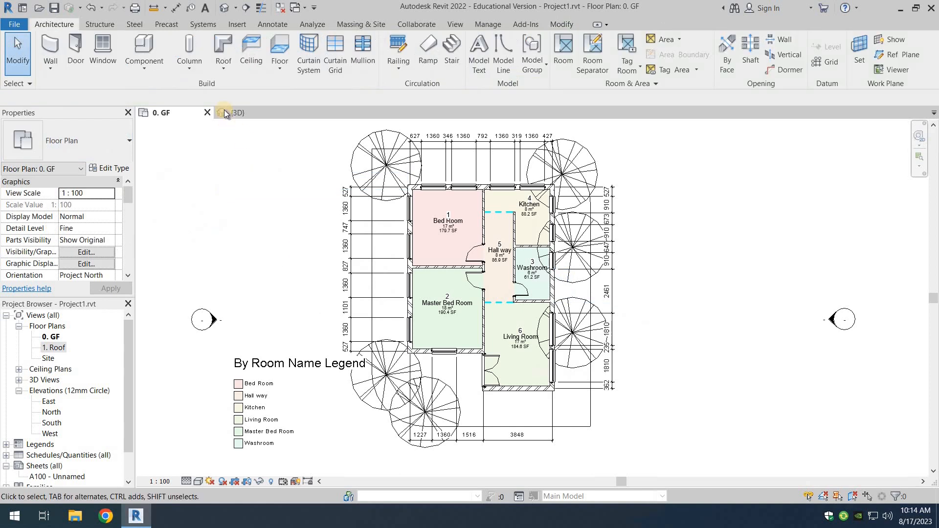
pyautogui.click(234, 112)
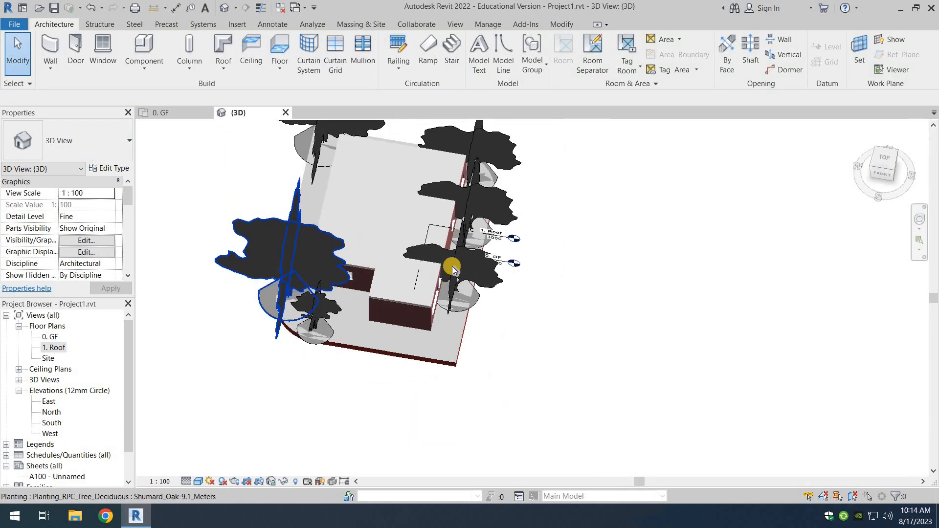
pyautogui.moveTo(452, 268); pyautogui.dragTo(425, 211)
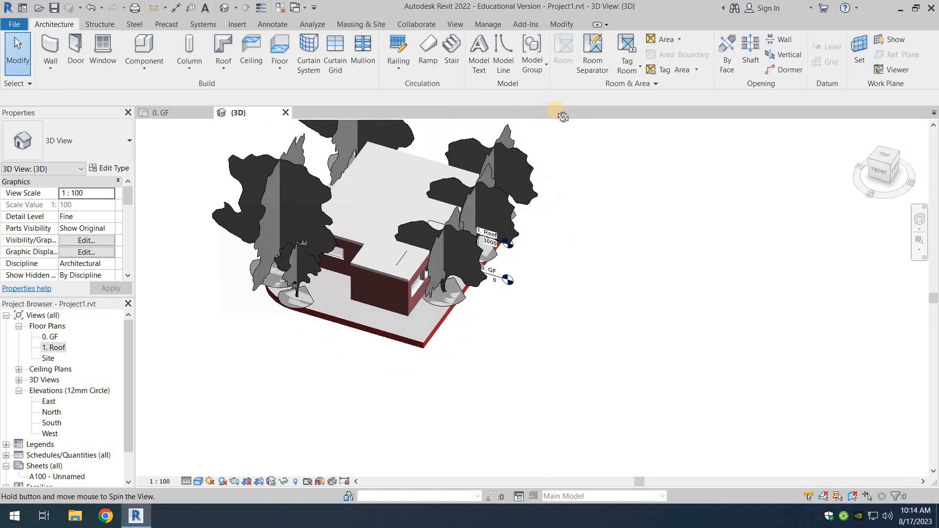
pyautogui.moveTo(557, 117); pyautogui.dragTo(467, 120)
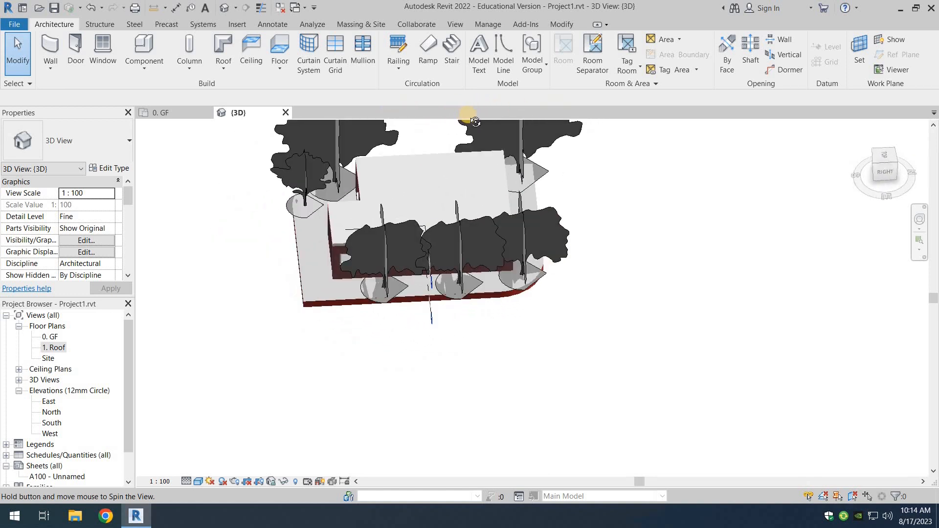
pyautogui.moveTo(473, 119); pyautogui.dragTo(491, 159)
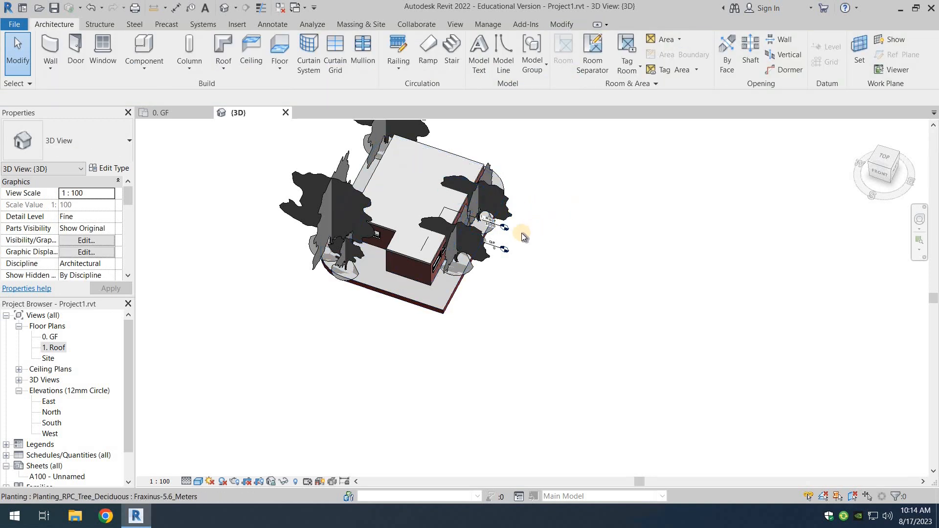
pyautogui.click(161, 112)
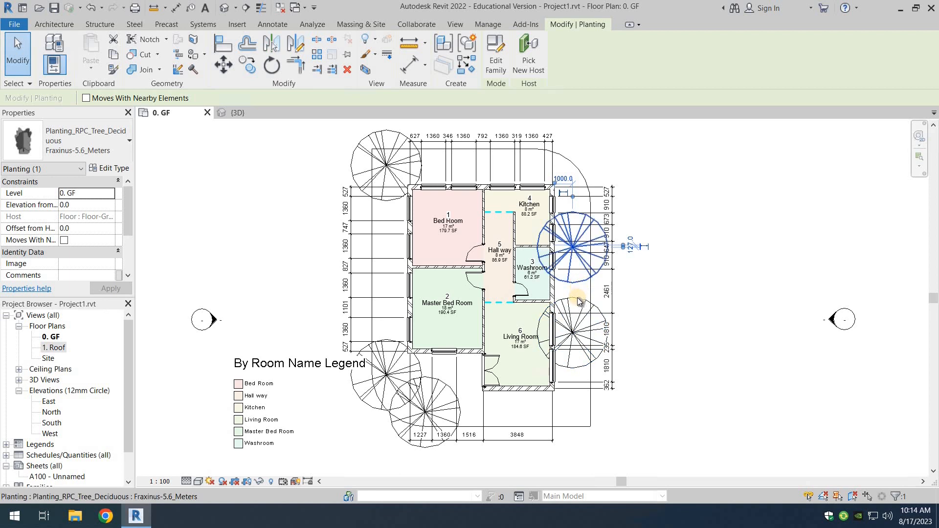
# Step: Delete the extra trees beside the kitchen and living room on the house's right side
pyautogui.click(675, 278)
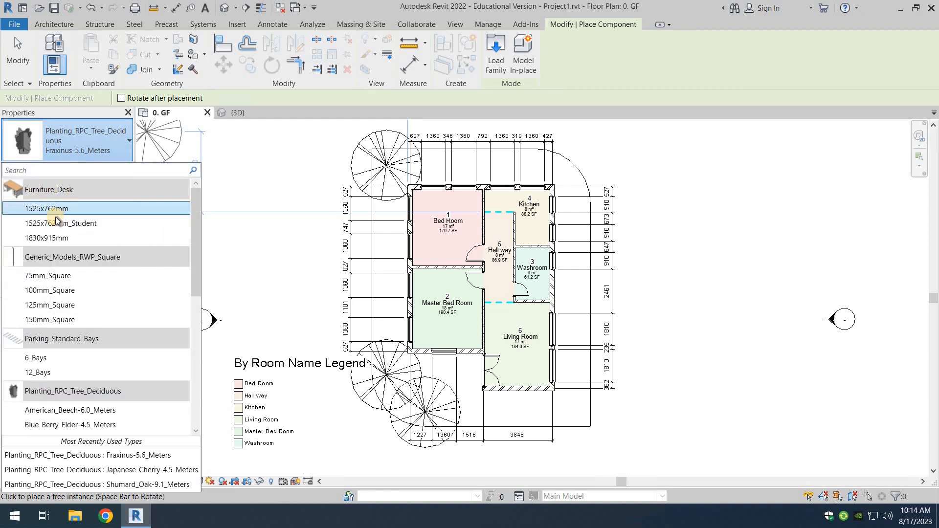
# Step: Dismiss the component type list without placing another tree
pyautogui.click(45, 208)
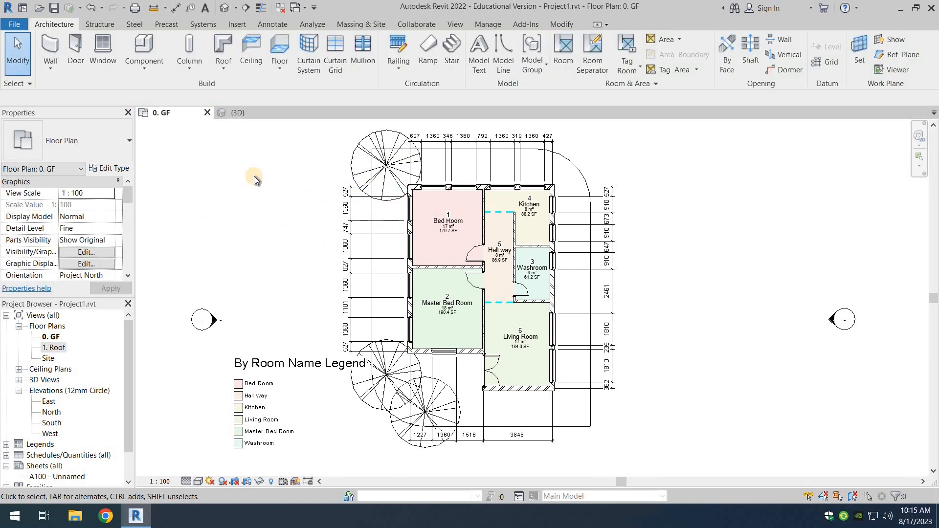
pyautogui.moveTo(755, 234)
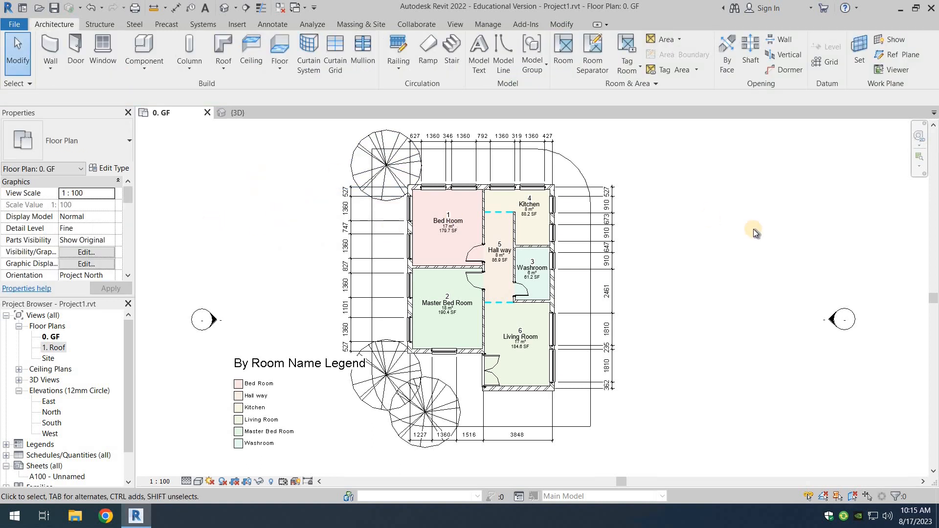